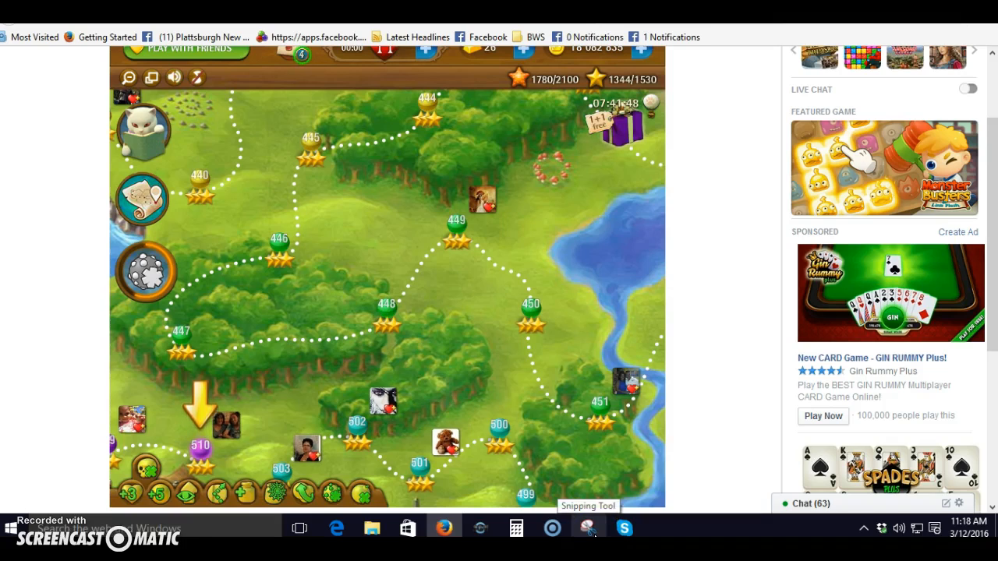
# Launch Snipping Tool and take a Full-screen Snip of the Bubble Witch Saga game map
pyautogui.click(588, 527)
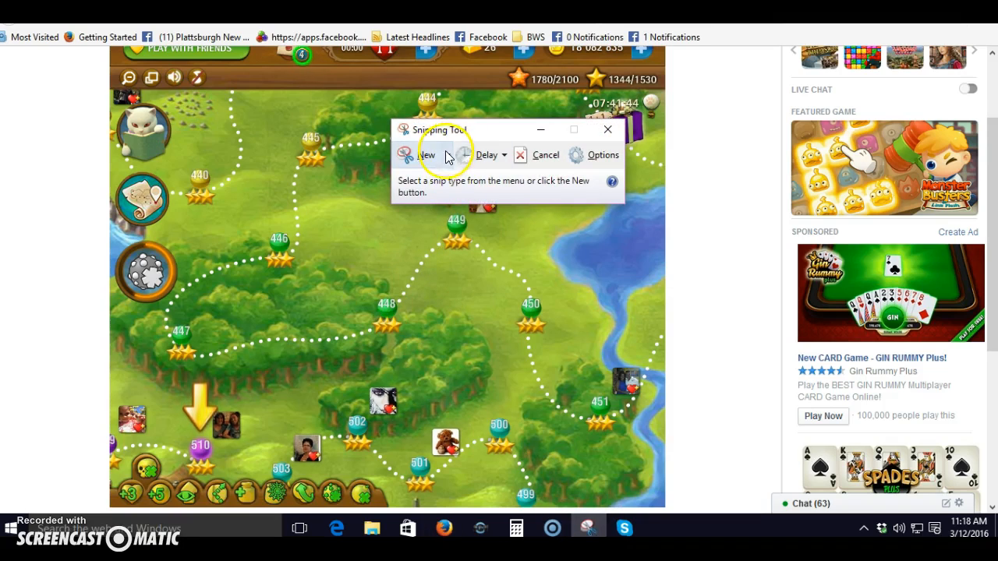
pyautogui.moveTo(449, 159)
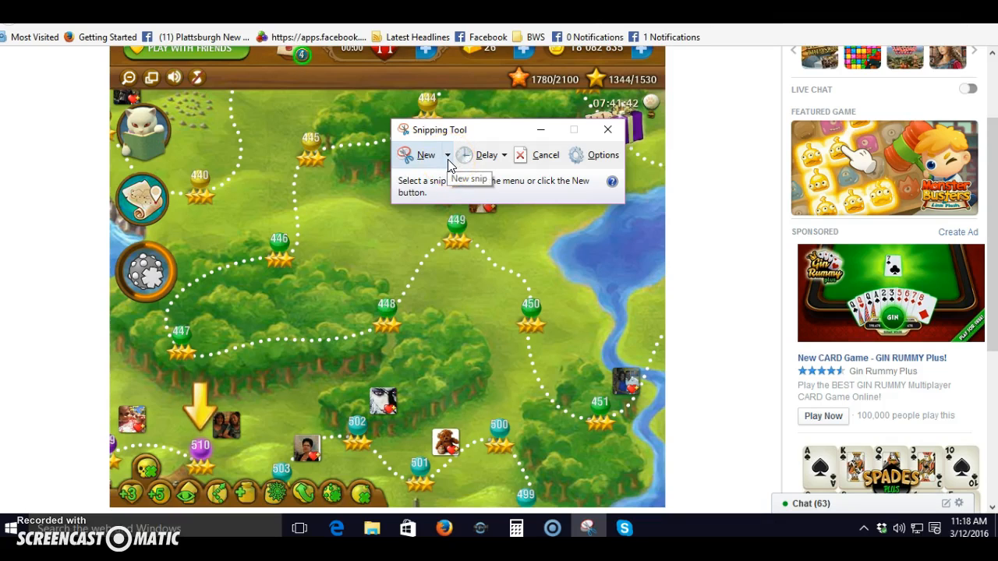
pyautogui.click(448, 154)
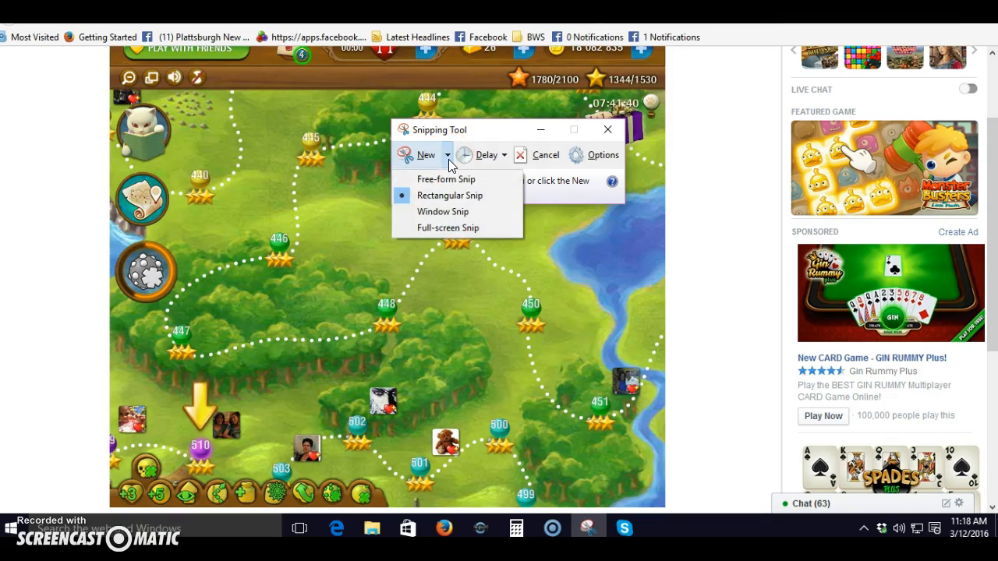
pyautogui.moveTo(443, 228)
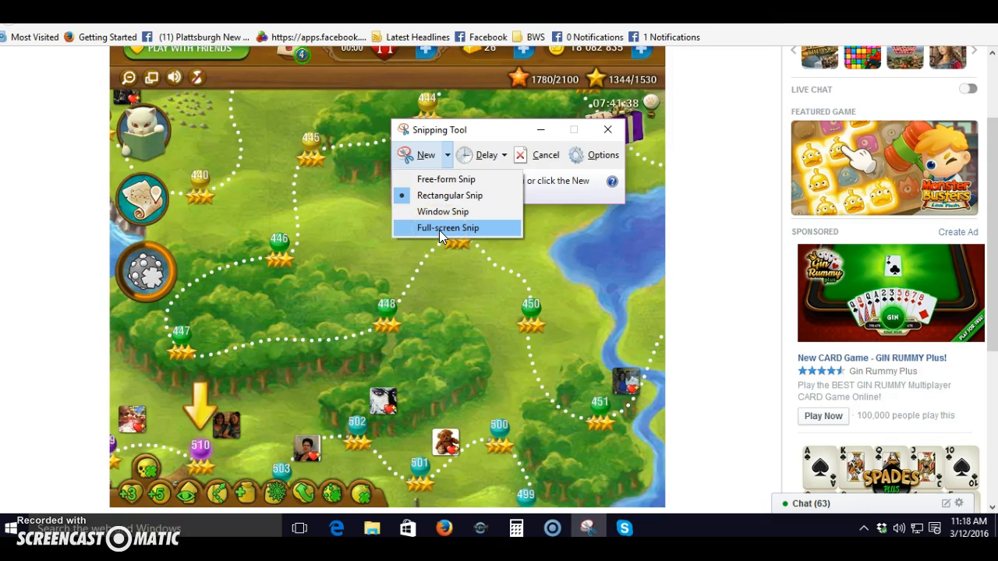
pyautogui.click(446, 227)
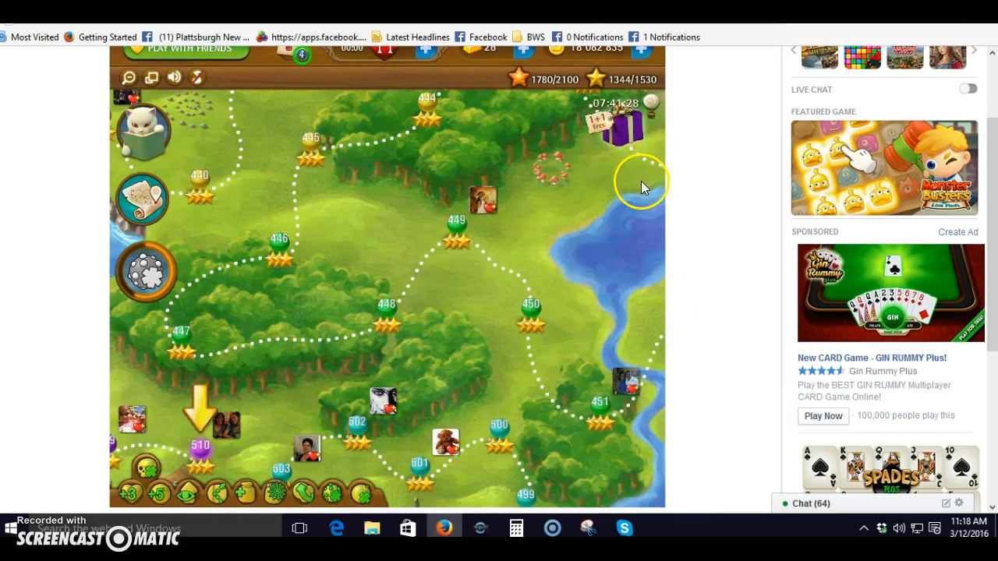
pyautogui.moveTo(714, 166)
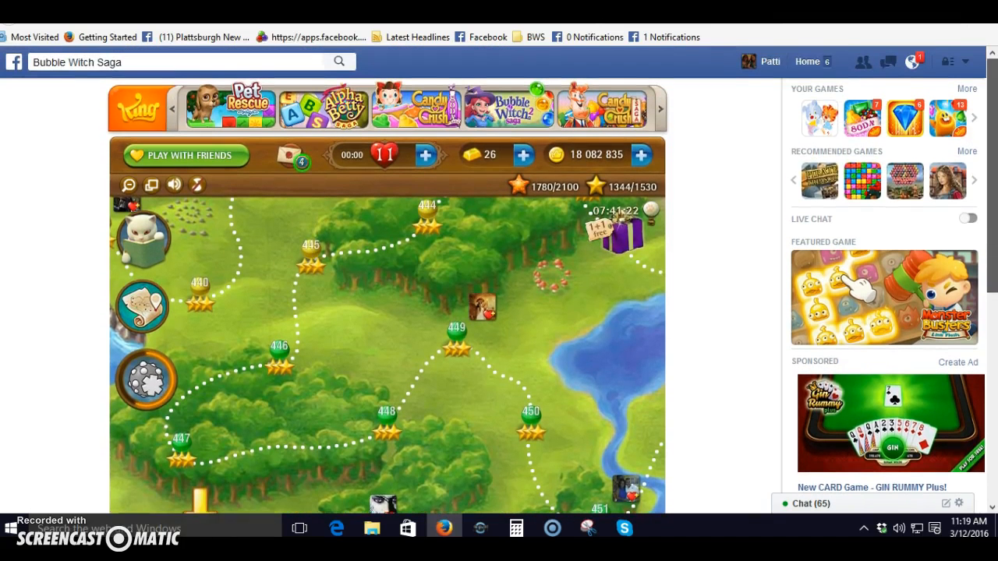
# Go to the Facebook home feed and enter the Bubble Witch Saga Tournaments group
pyautogui.click(804, 62)
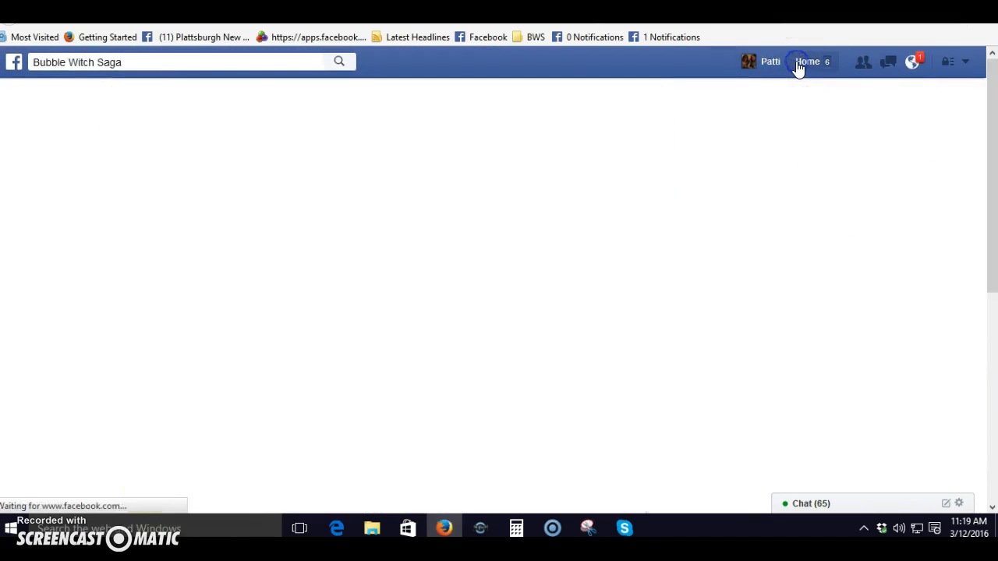
pyautogui.click(811, 62)
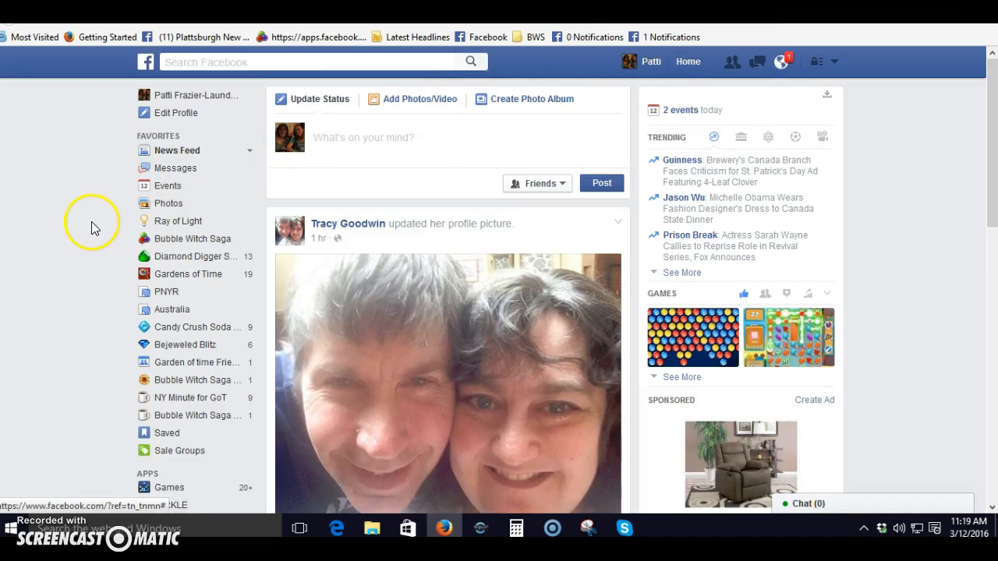
pyautogui.click(779, 63)
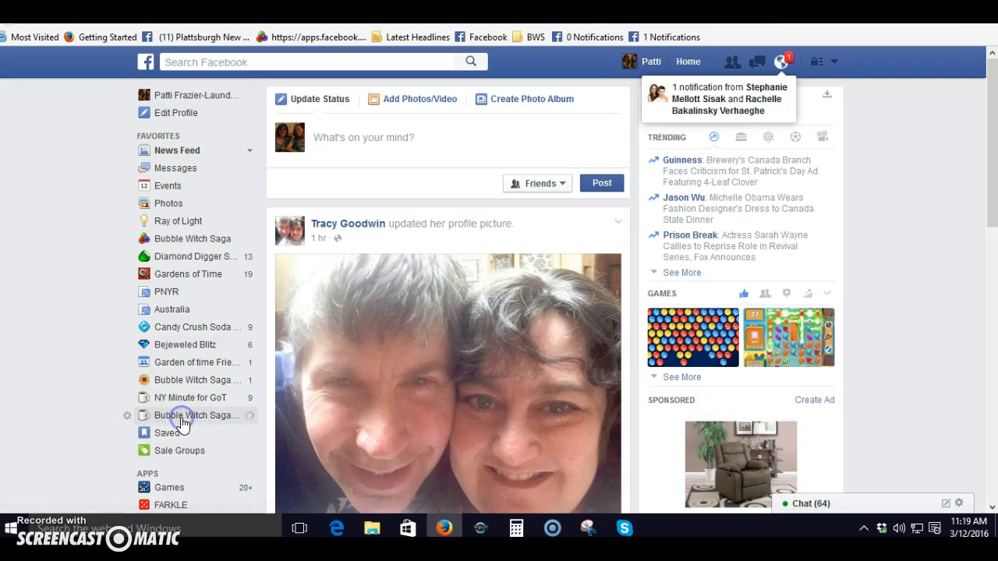
pyautogui.click(200, 414)
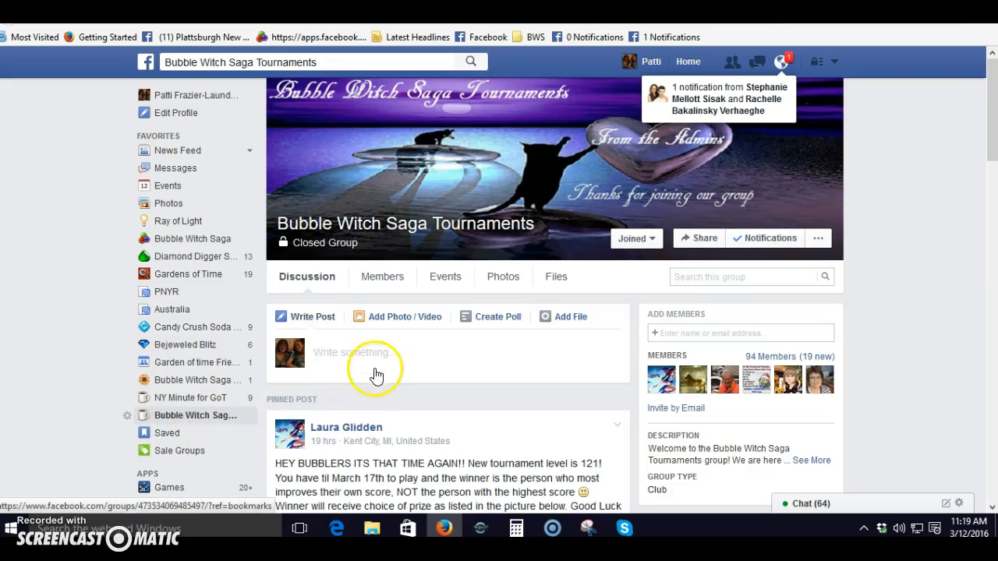
# Start a new group post and paste the captured snip into the post box
pyautogui.click(375, 355)
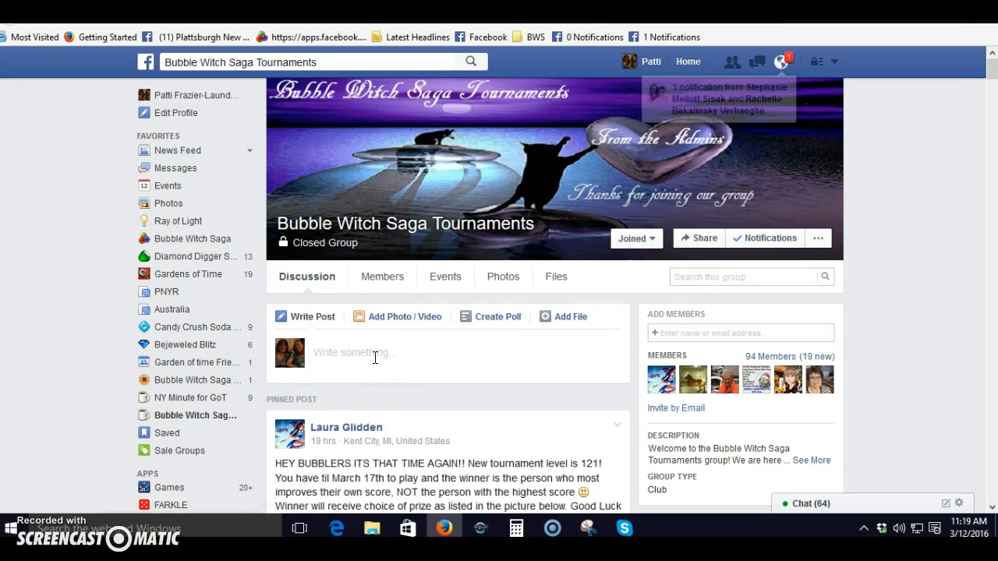
pyautogui.click(373, 355)
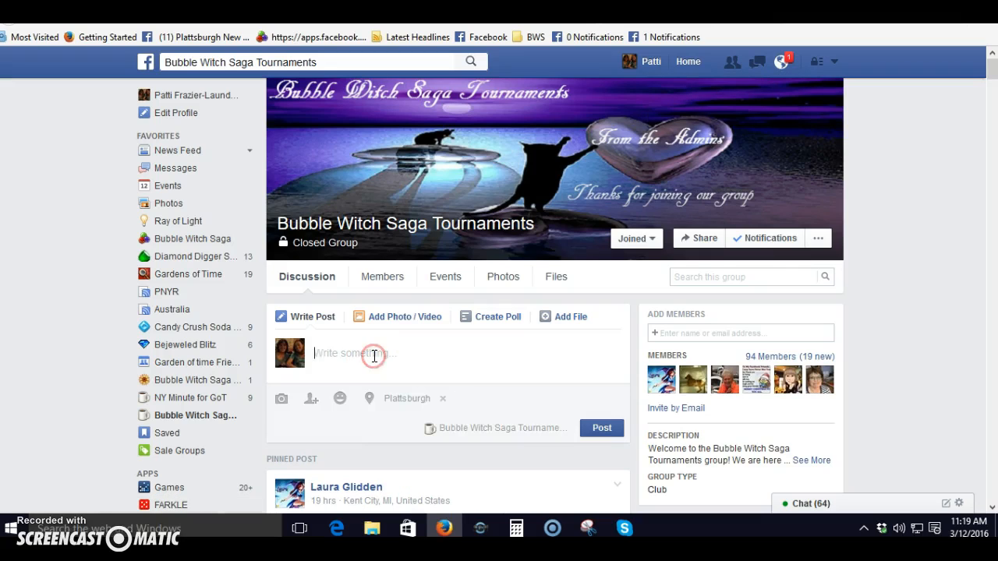
pyautogui.rightClick(373, 356)
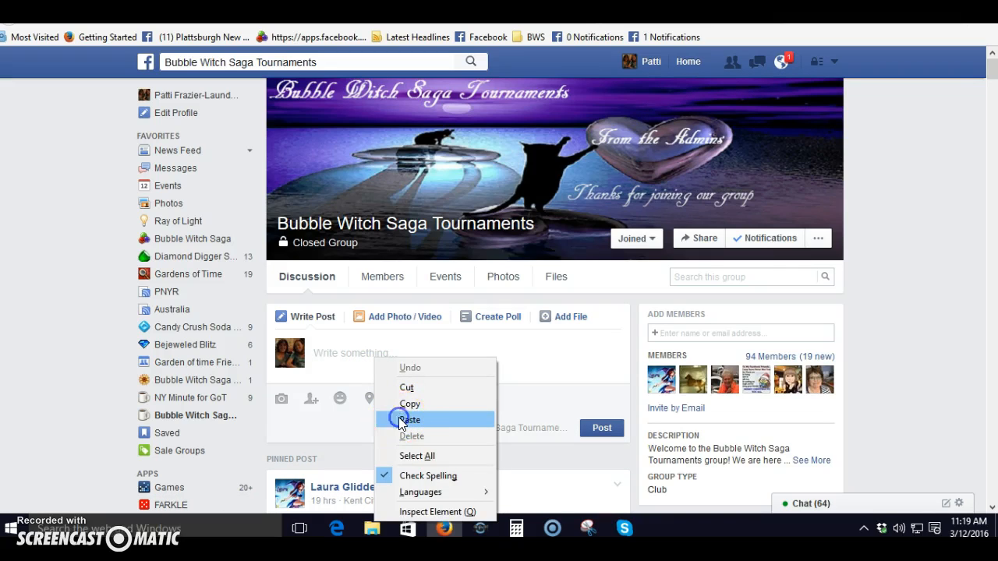
pyautogui.click(409, 418)
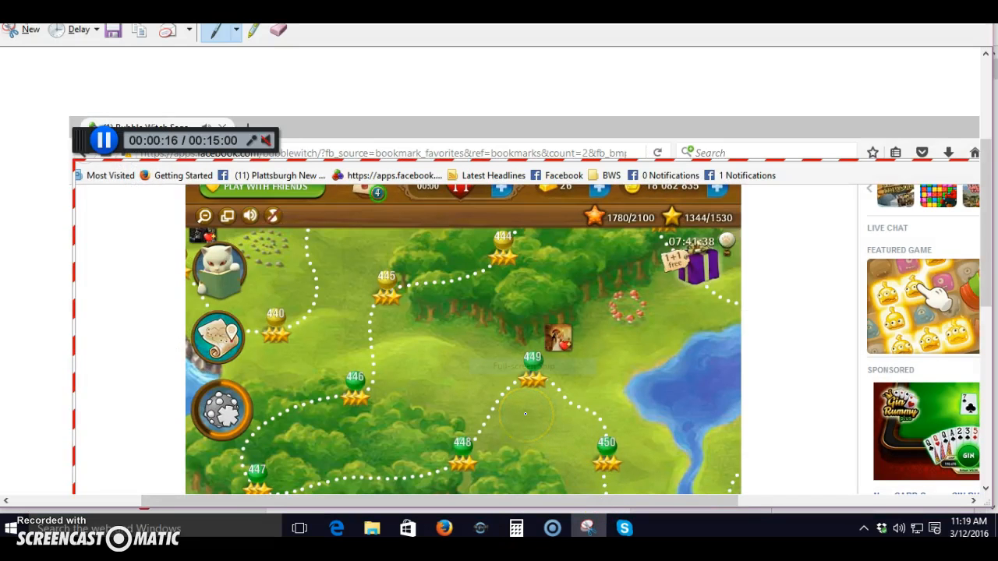
pyautogui.moveTo(112, 206)
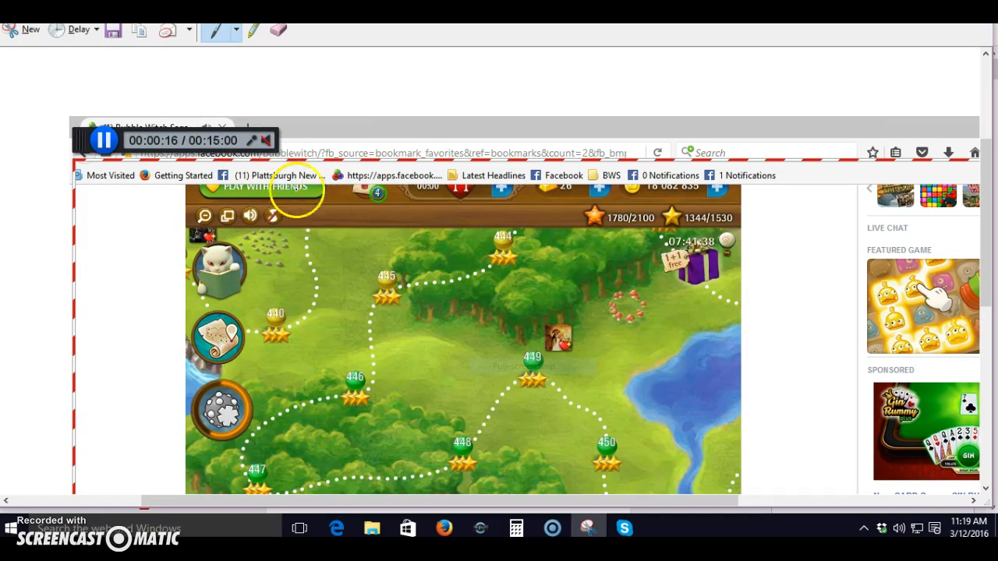
pyautogui.moveTo(424, 246)
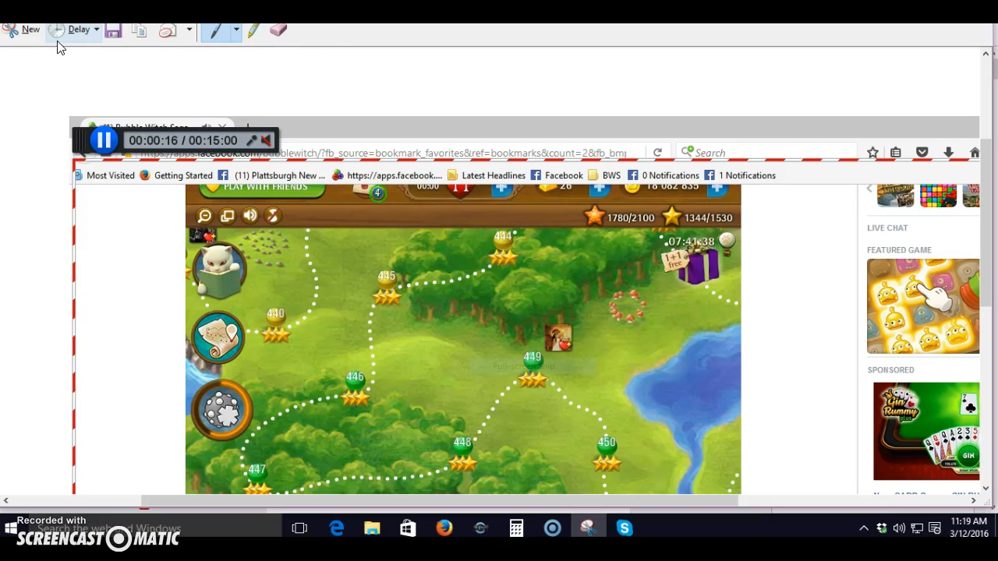
pyautogui.moveTo(144, 31)
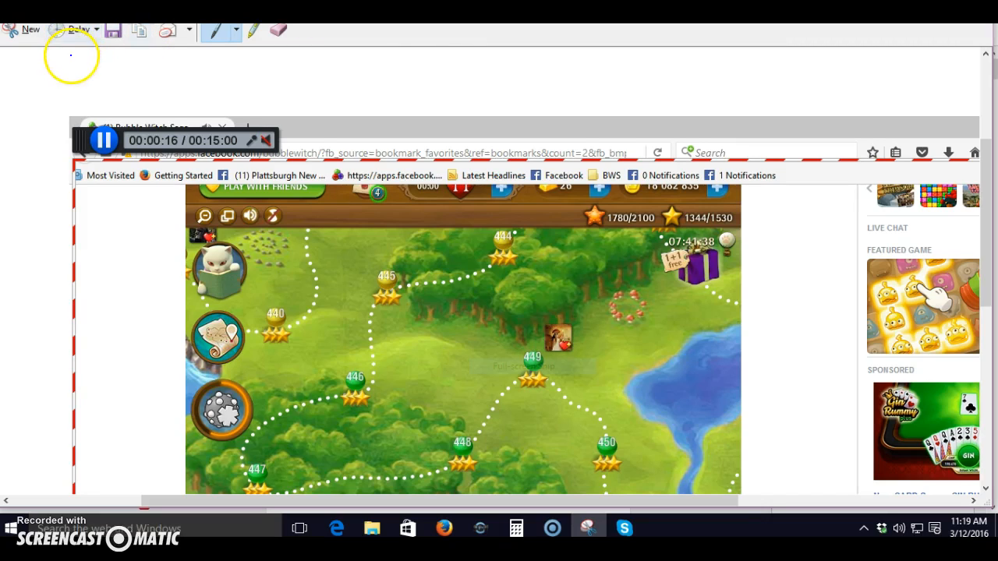
# Draw pen marks above the captured map, then copy the snip via Edit > Copy
pyautogui.moveTo(70, 55); pyautogui.dragTo(70, 89)
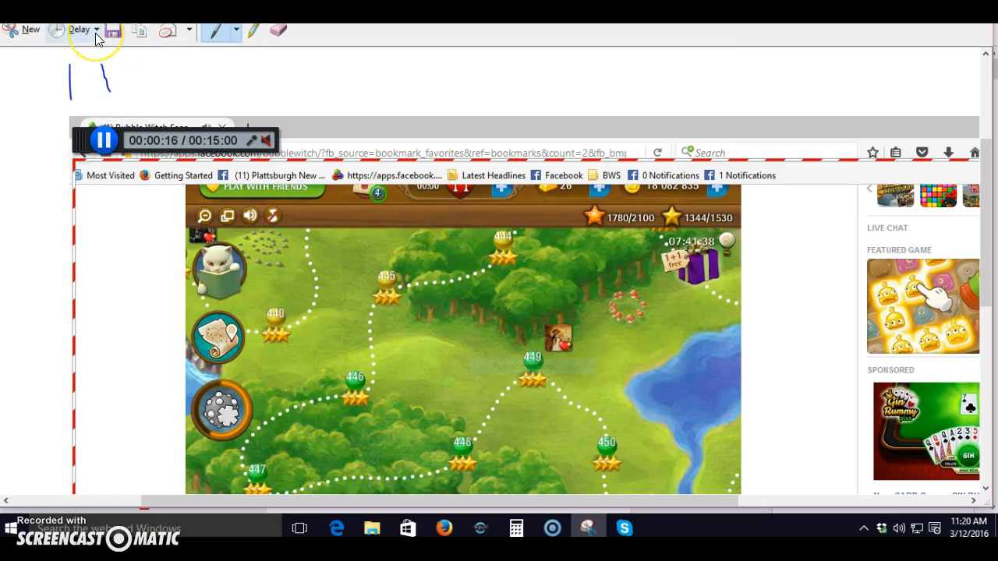
pyautogui.moveTo(100, 50)
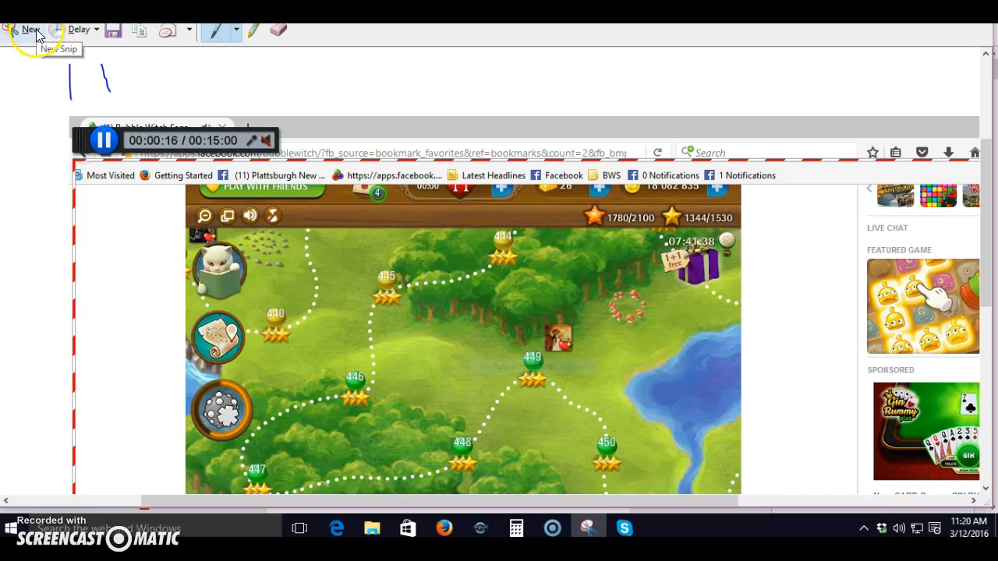
pyautogui.moveTo(100, 36)
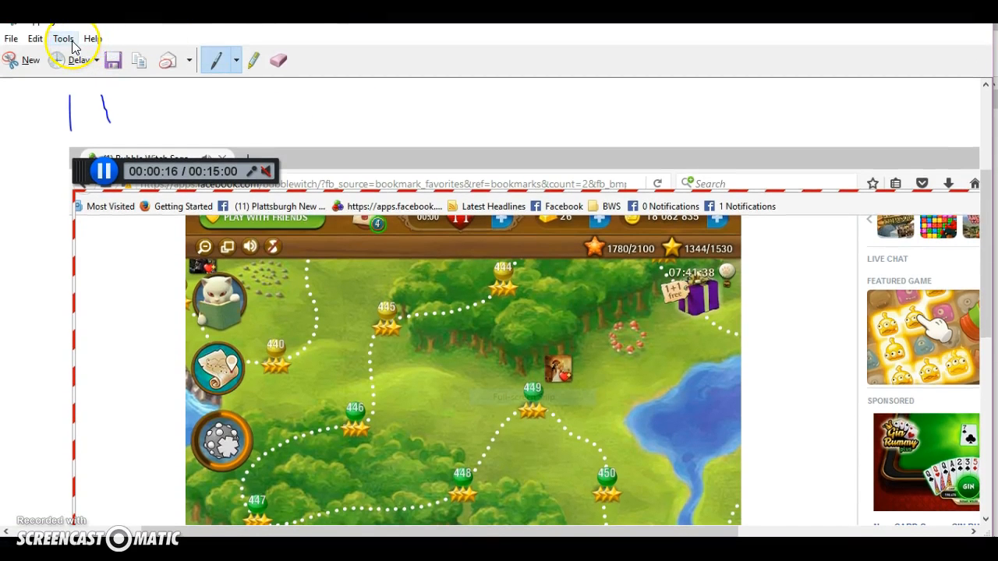
pyautogui.click(34, 37)
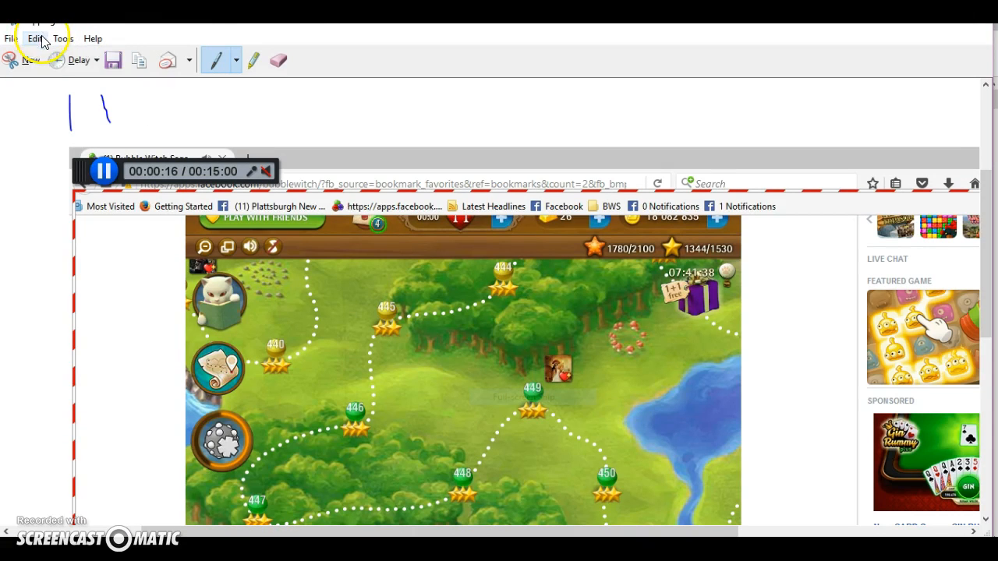
pyautogui.click(36, 38)
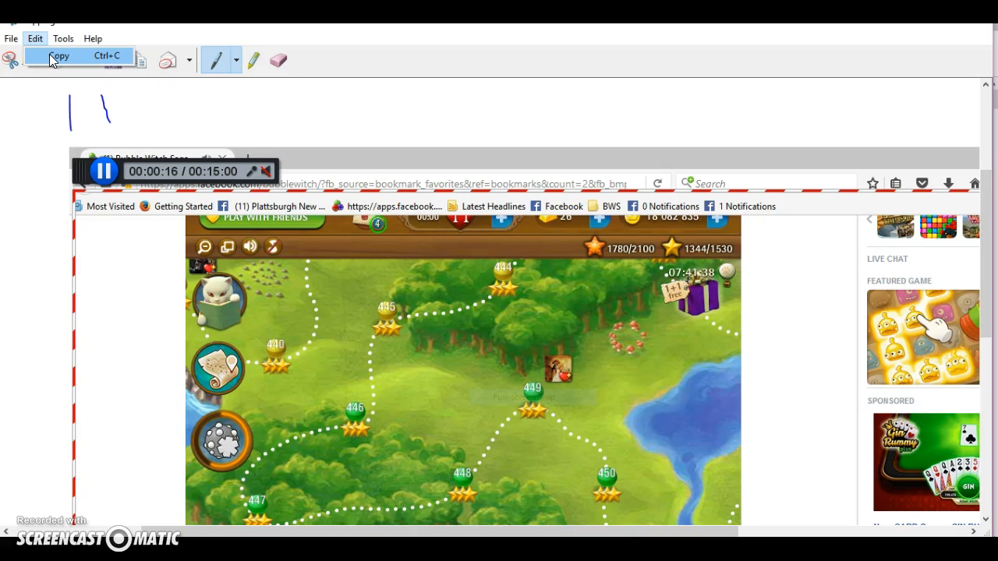
pyautogui.click(55, 56)
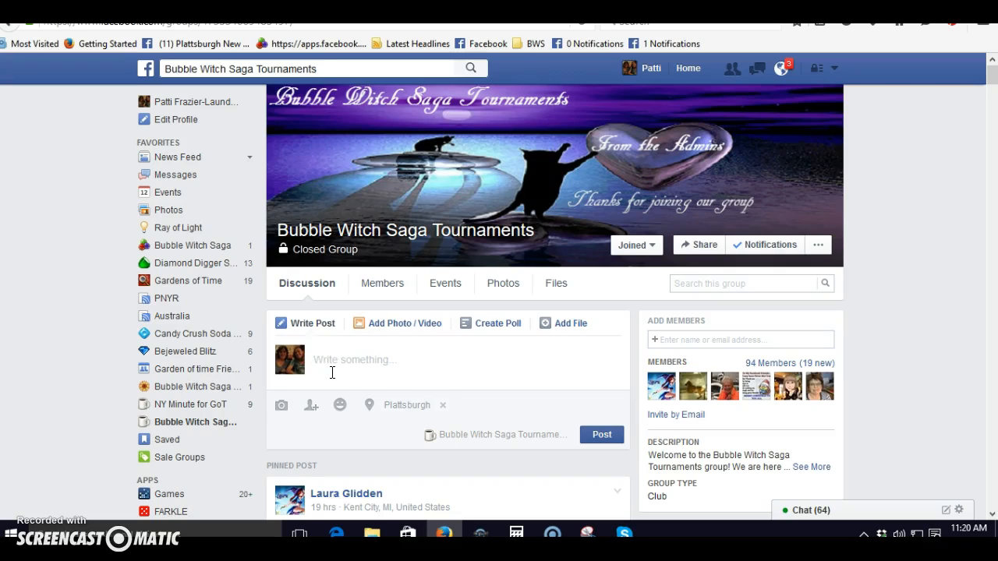
pyautogui.write('c')
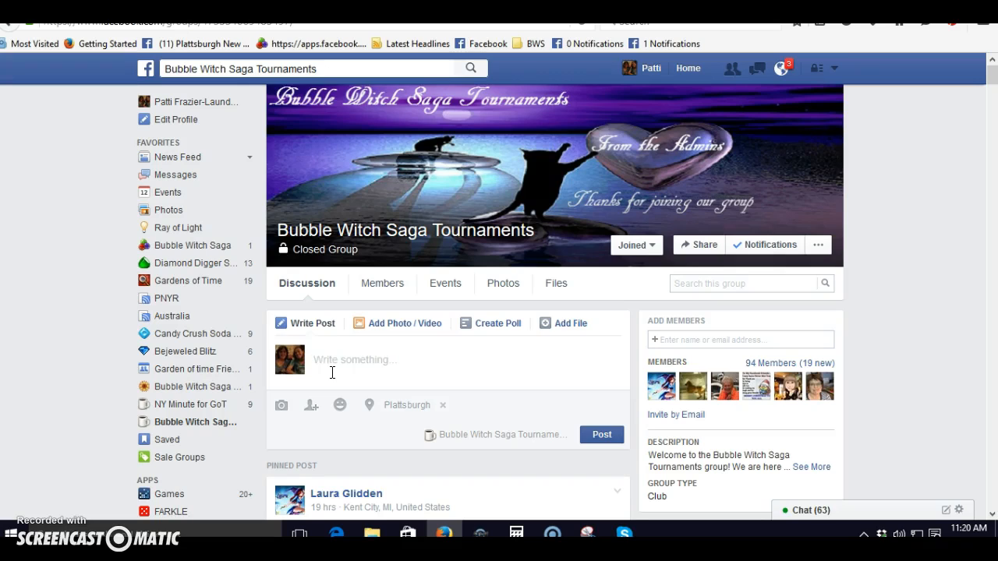
pyautogui.moveTo(318, 360)
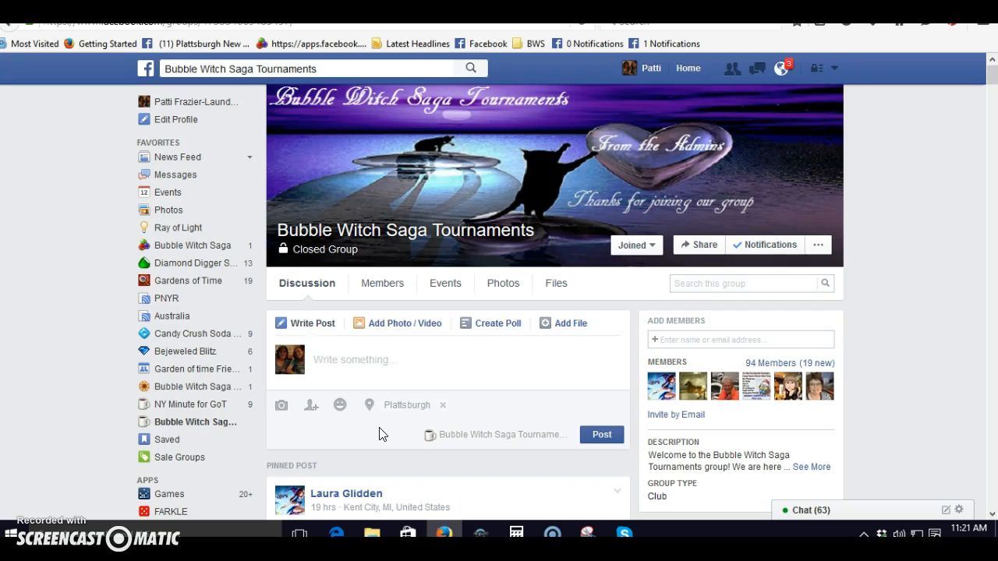
pyautogui.rightClick(339, 359)
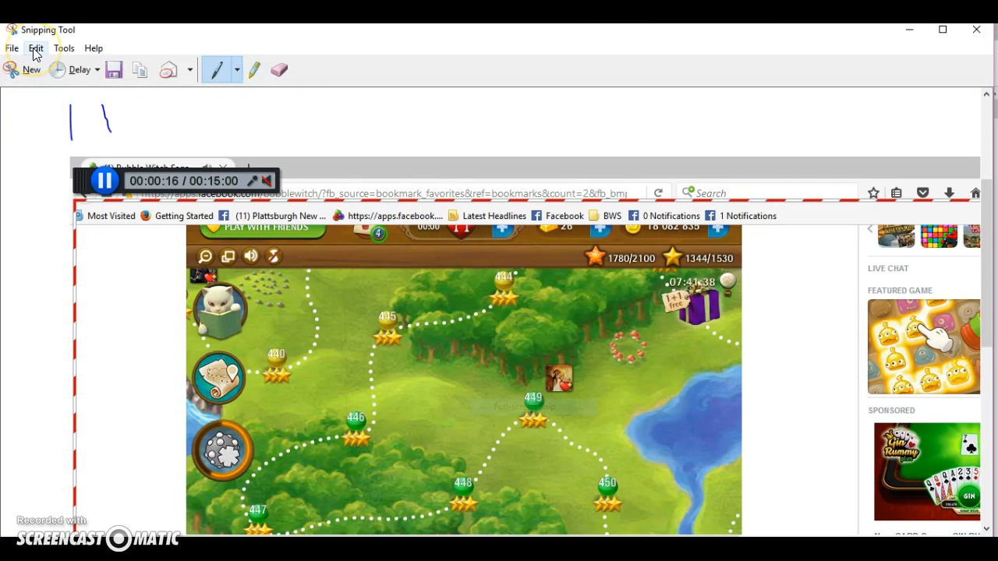
# Copy the snip again via Edit > Copy and focus the Facebook group post box for pasting
pyautogui.click(35, 47)
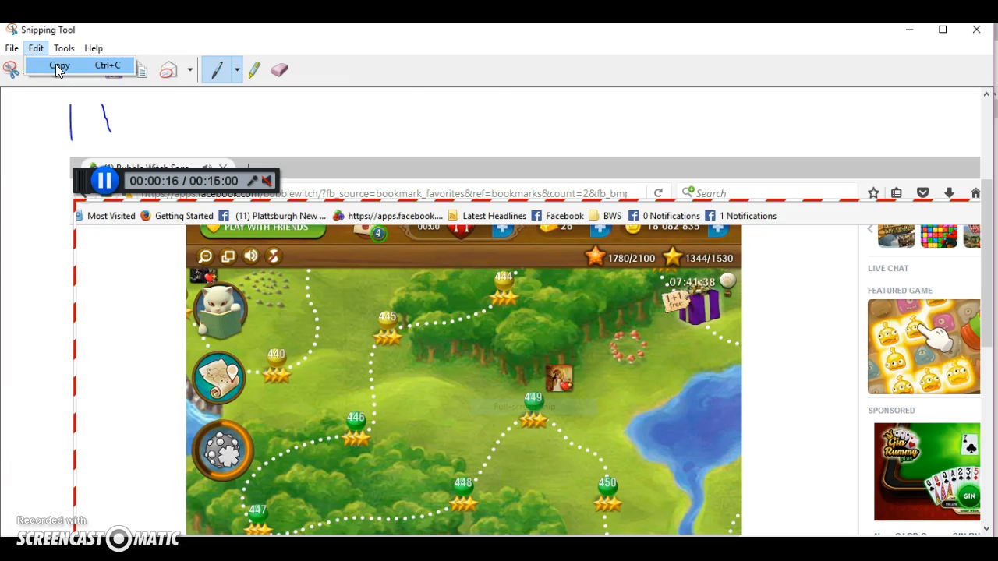
pyautogui.click(59, 65)
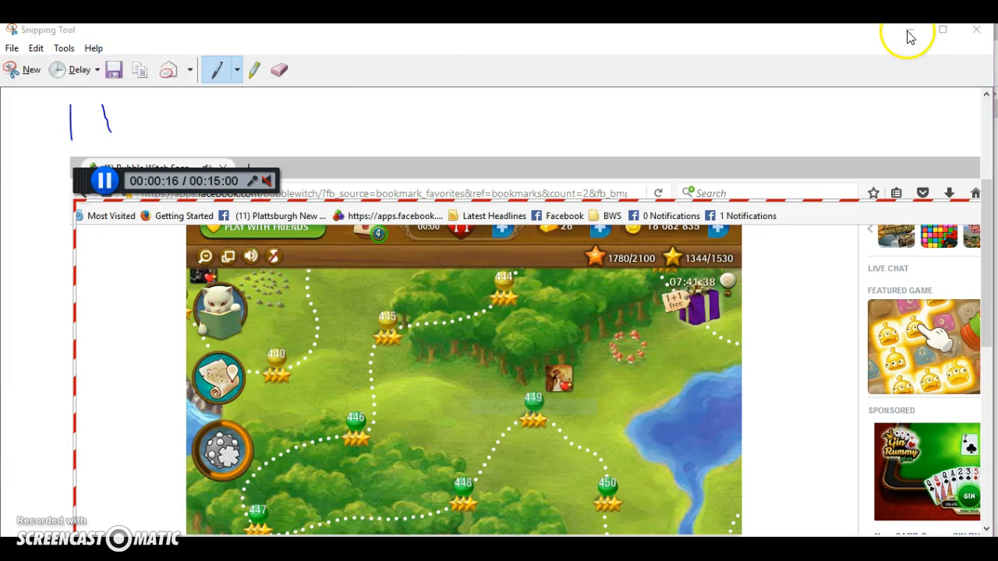
pyautogui.rightClick(318, 397)
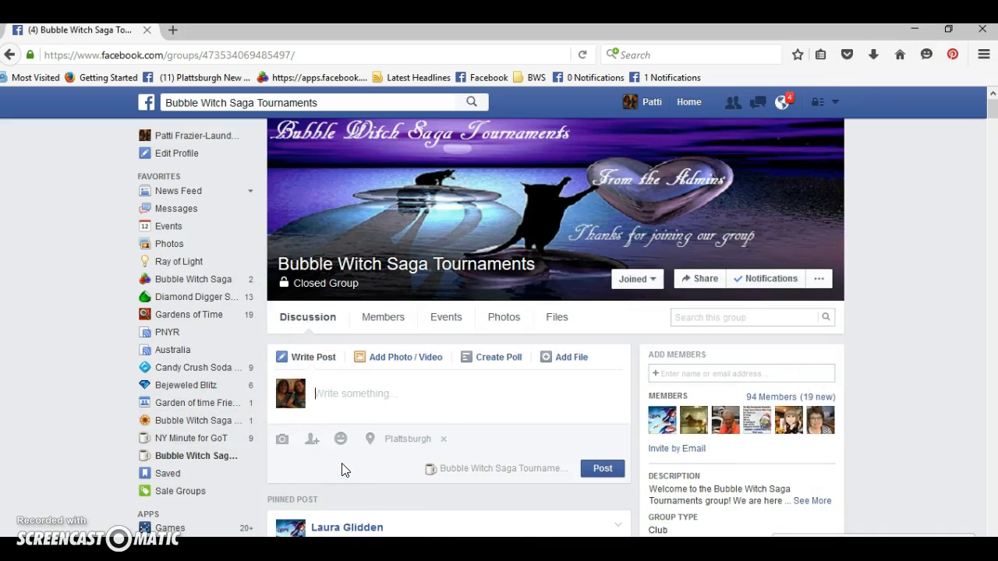
pyautogui.click(361, 404)
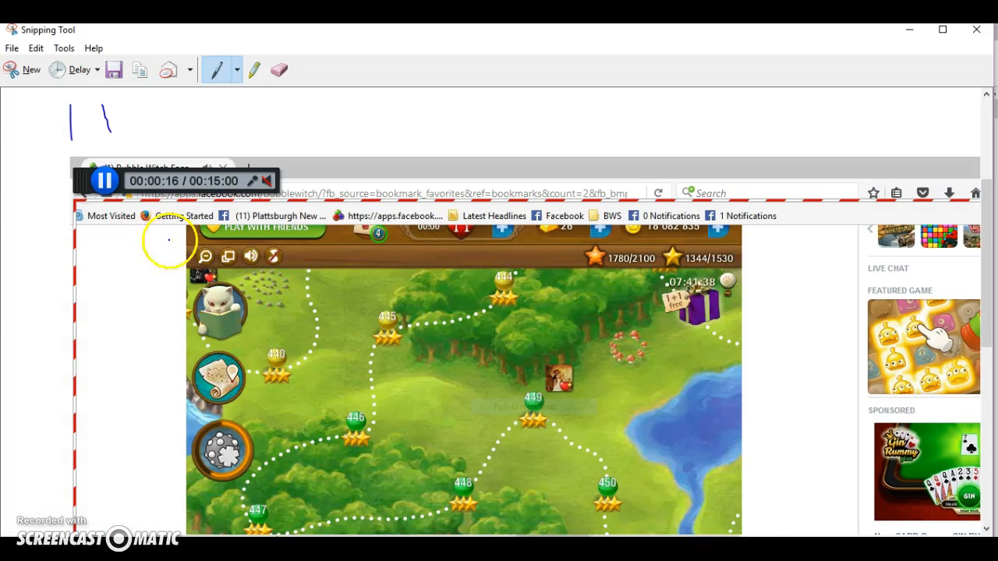
pyautogui.moveTo(140, 85)
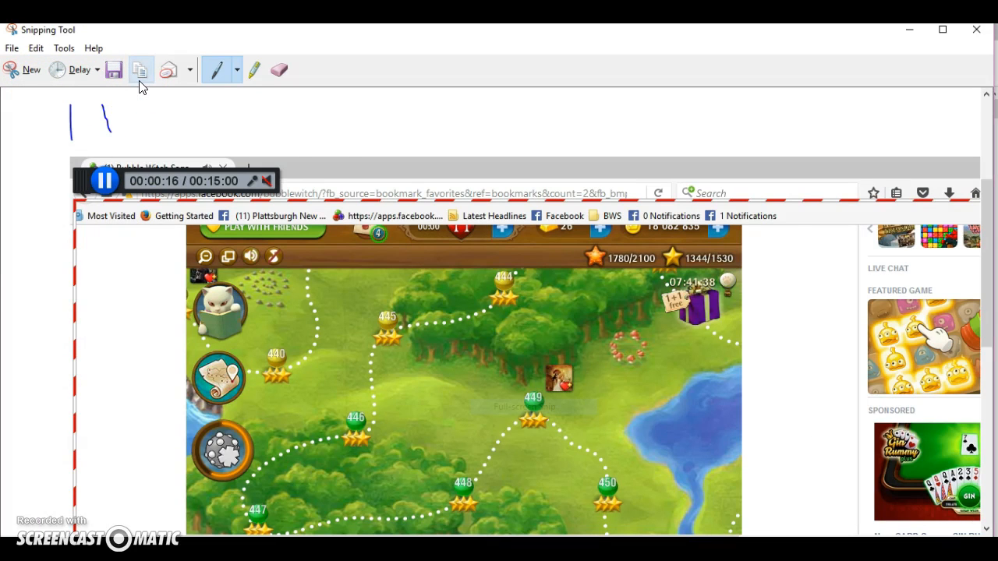
pyautogui.moveTo(936, 92)
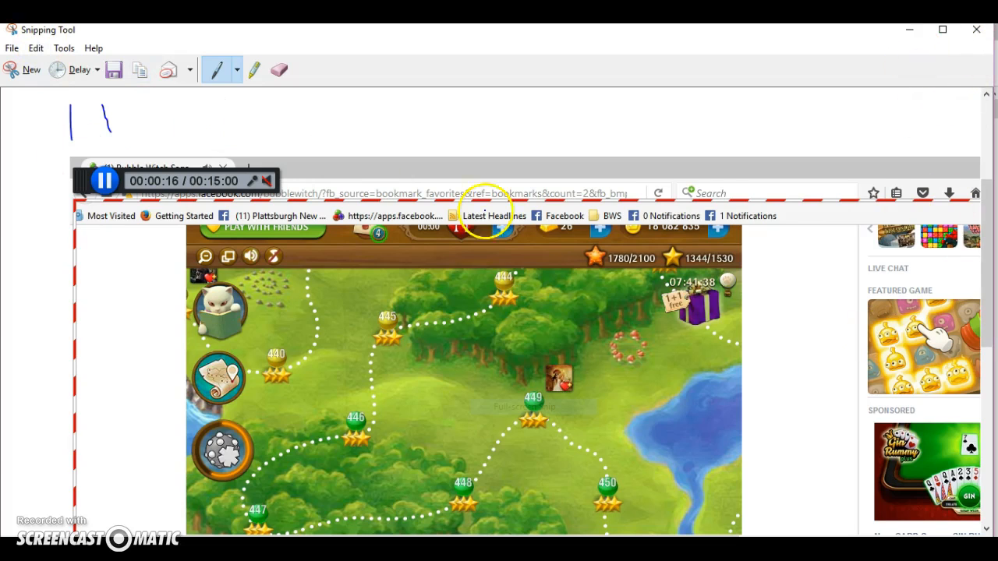
pyautogui.moveTo(908, 30)
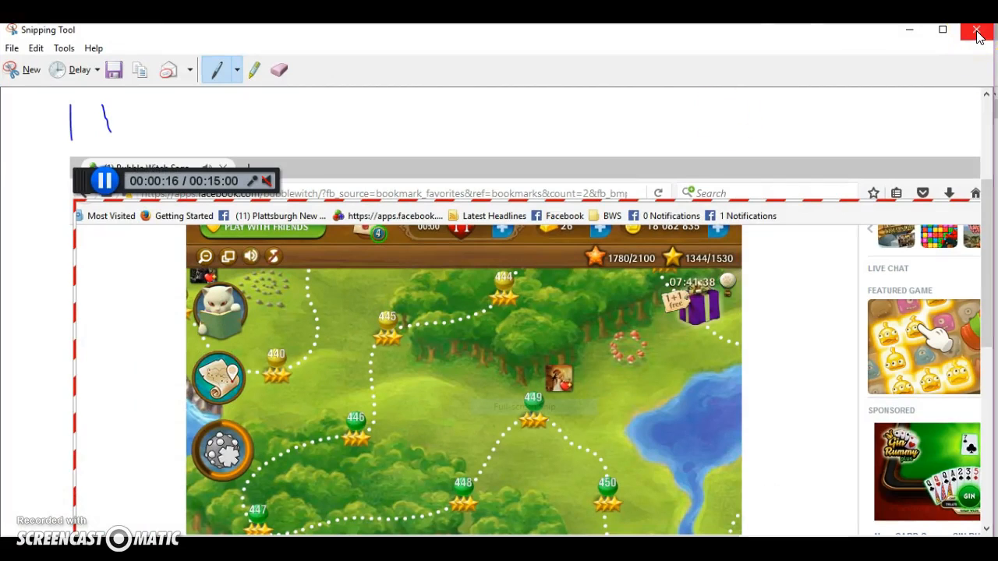
# Close the Snipping Tool window, bringing up the save-changes prompt
pyautogui.click(976, 29)
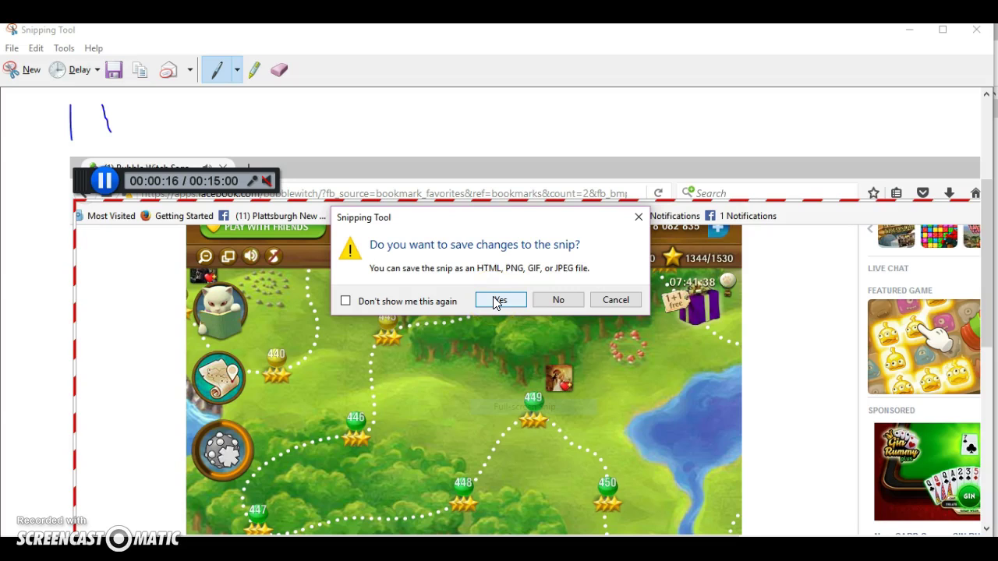
pyautogui.moveTo(502, 304)
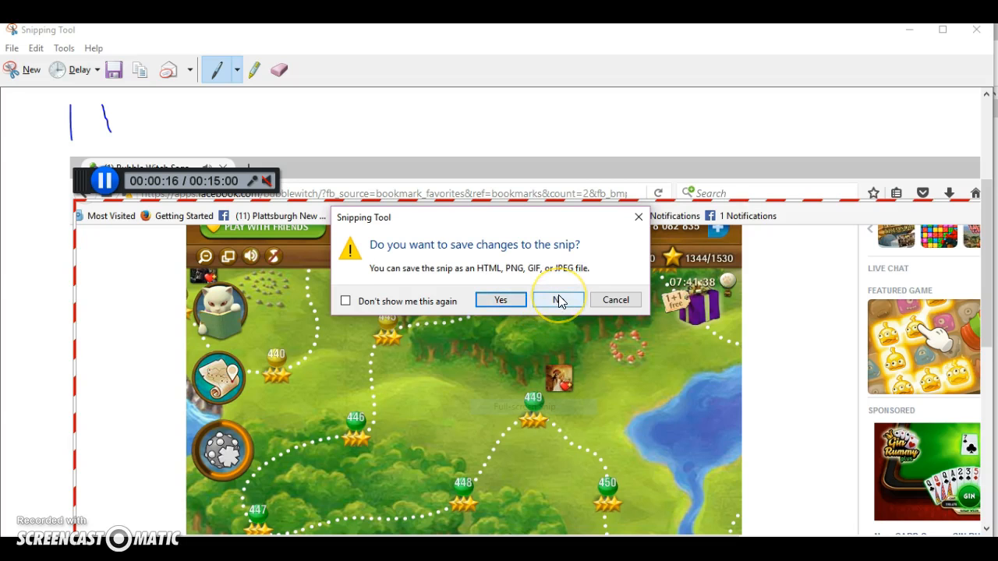
# Discard the snip without saving, restore down the browser and close the chat conversation
pyautogui.click(558, 299)
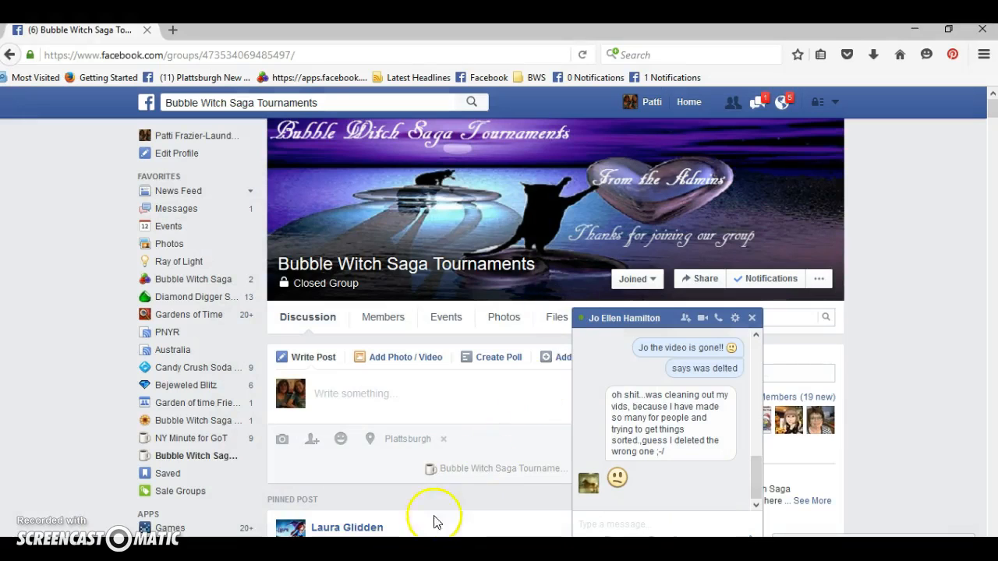
pyautogui.moveTo(320, 134)
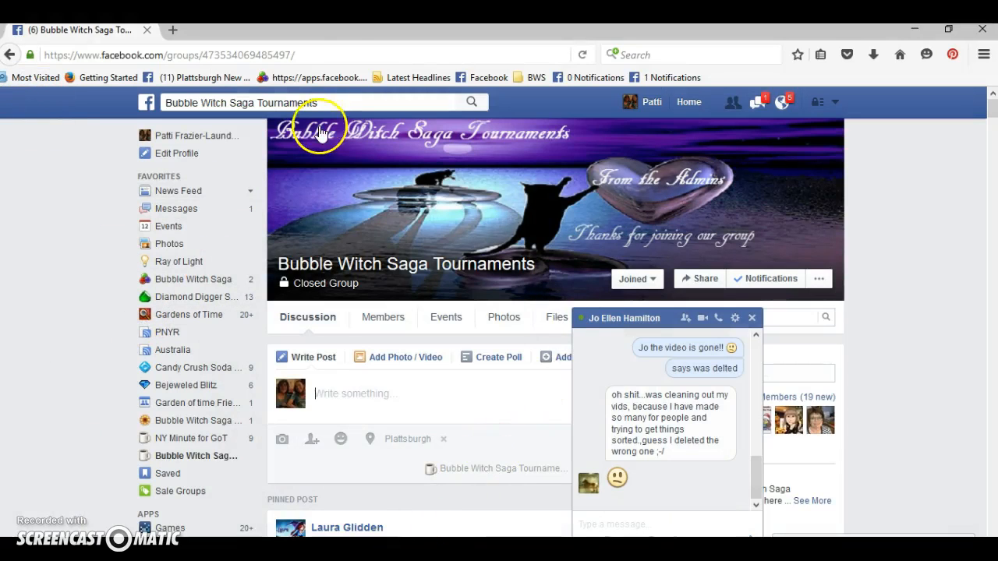
pyautogui.click(942, 28)
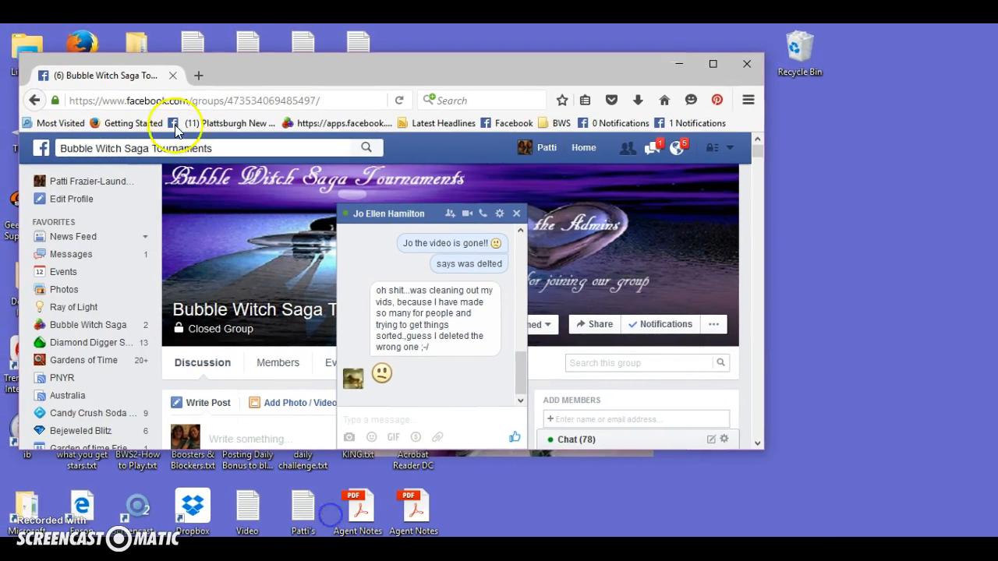
pyautogui.moveTo(517, 247)
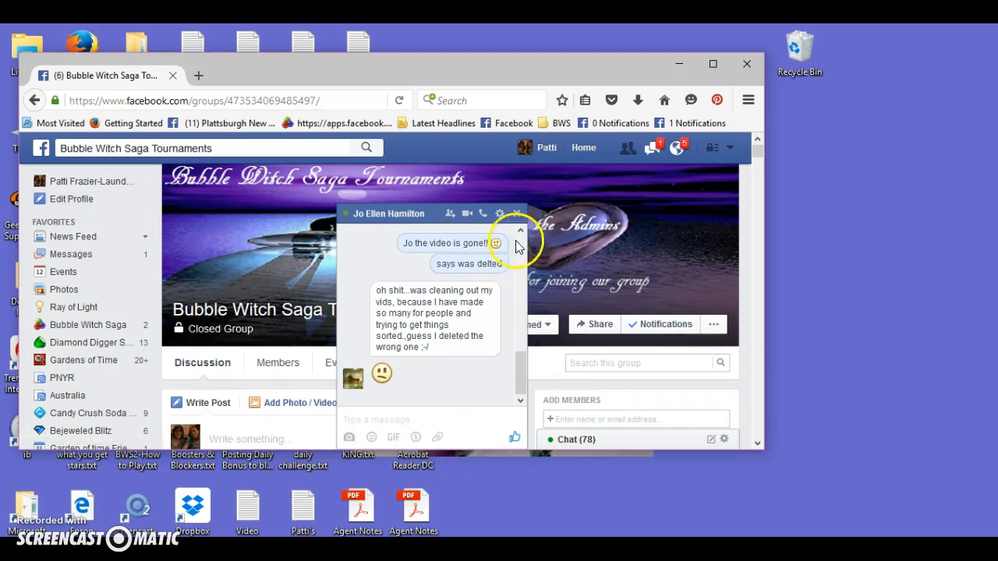
pyautogui.click(521, 231)
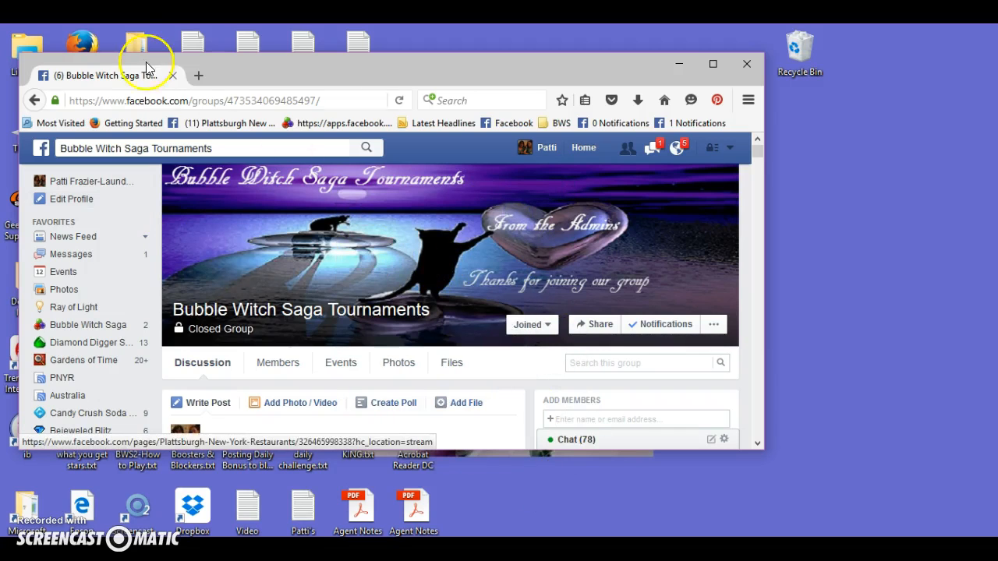